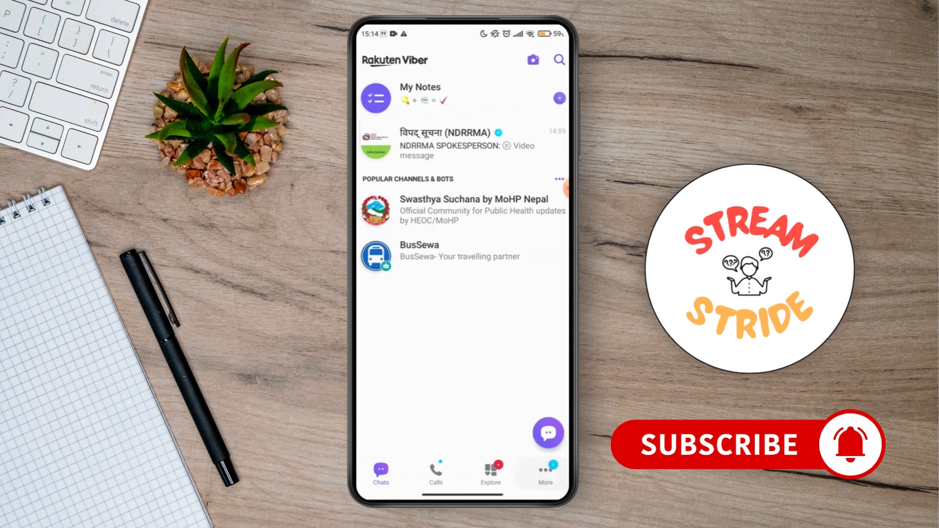
Open Viber's More tab and scroll through its options list.
left_click(544, 473)
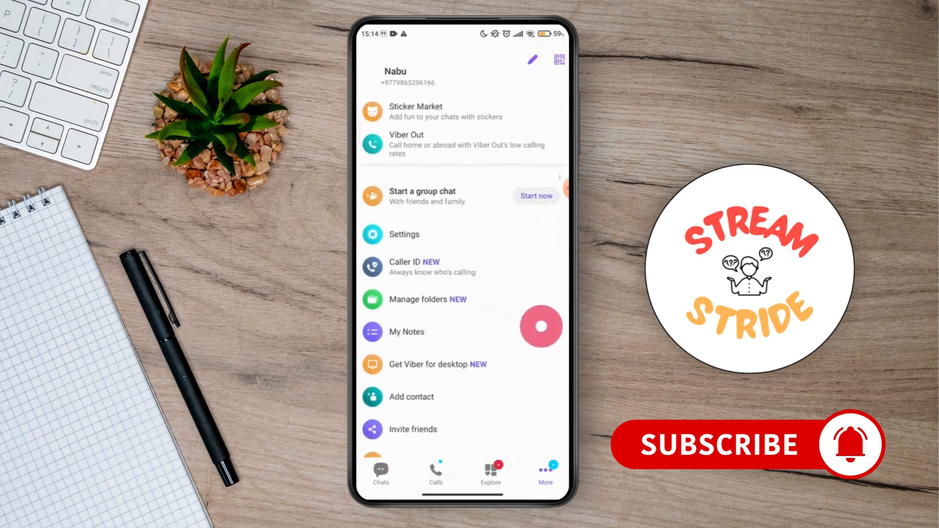
scroll("down", 3)
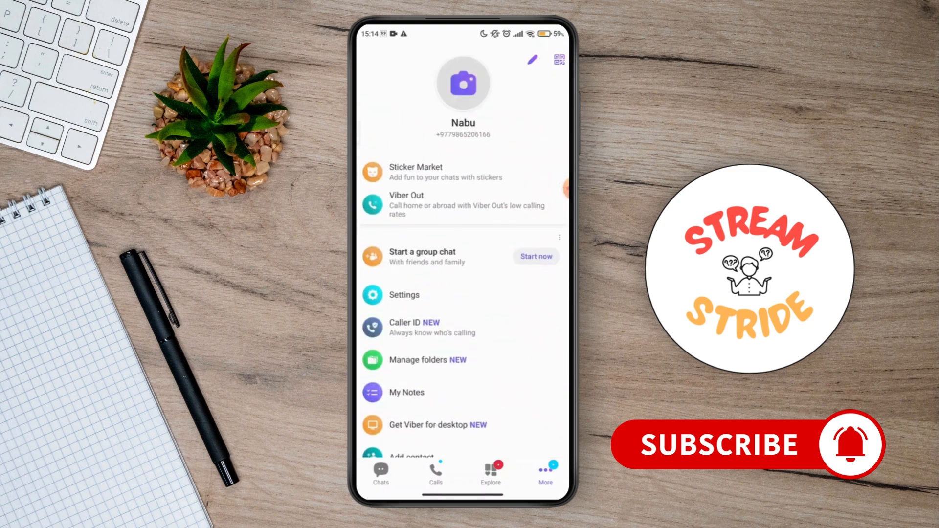
Check Settings > Storage for device storage and cached chat files, then return to Settings.
left_click(403, 295)
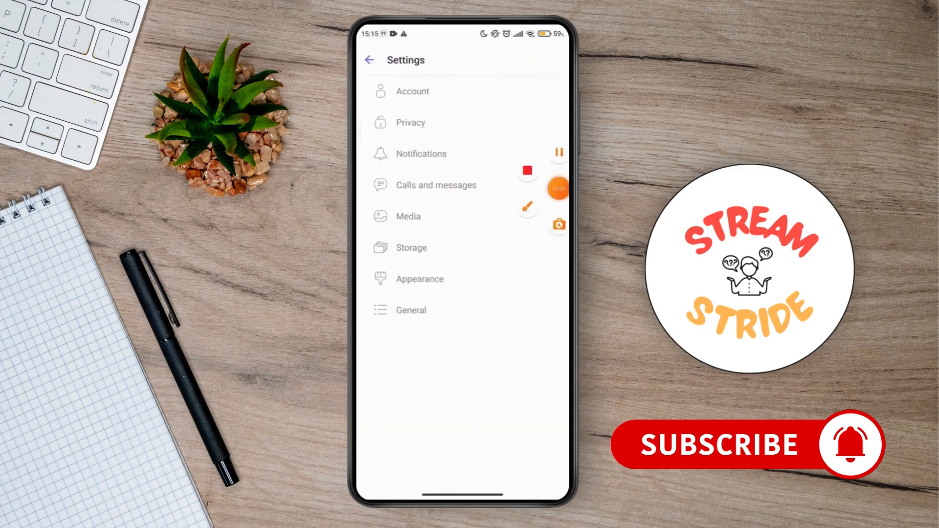
left_click(411, 247)
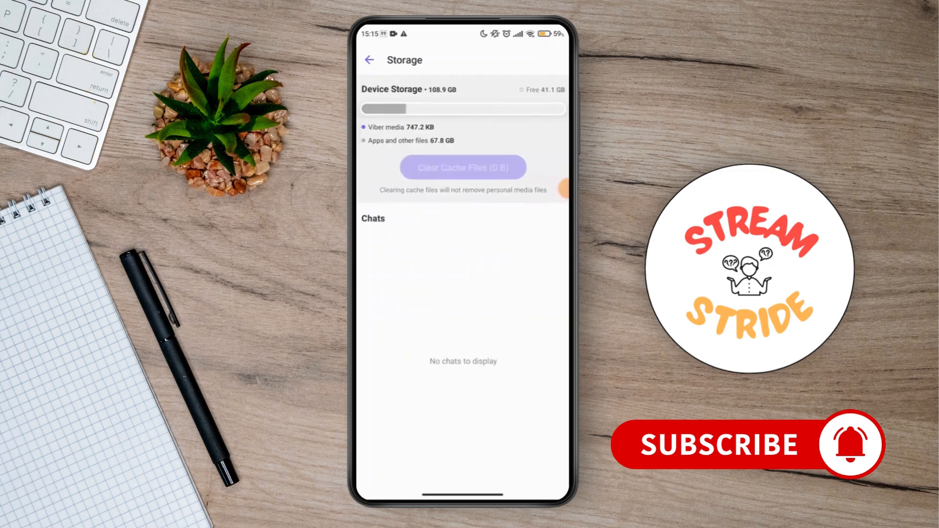
left_click(414, 101)
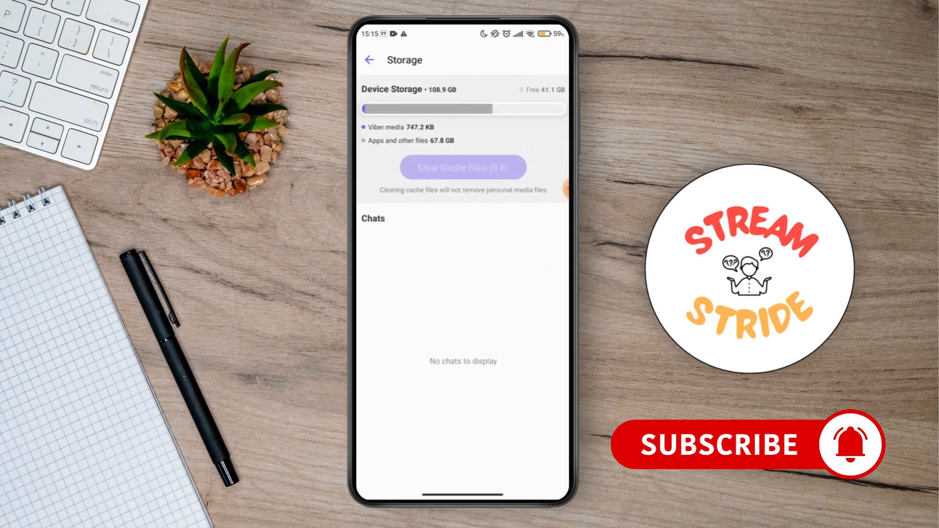
left_click(370, 59)
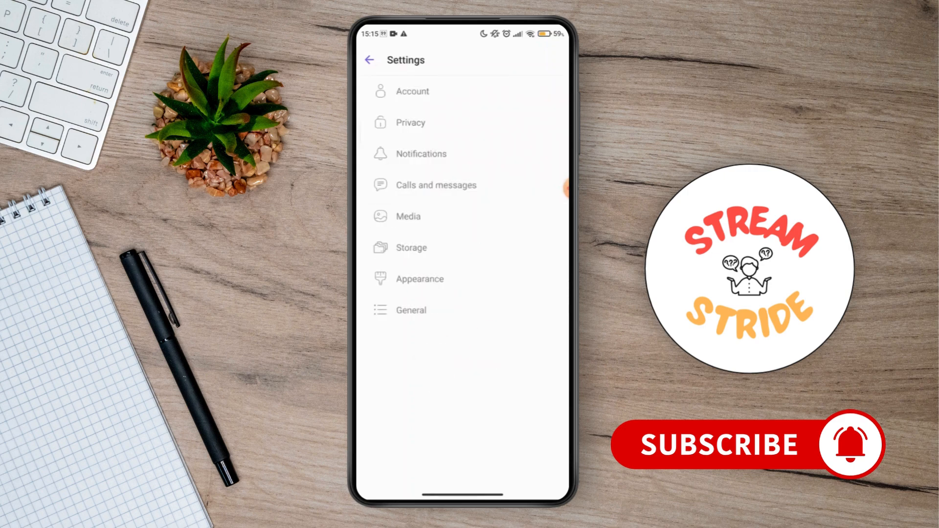
View the Calls and messages settings, then open the Privacy settings.
left_click(435, 185)
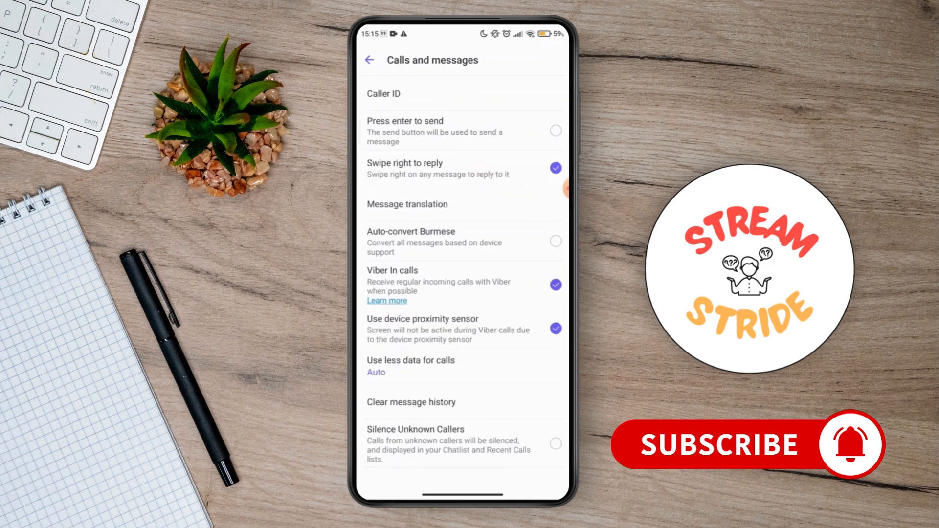
left_click(370, 59)
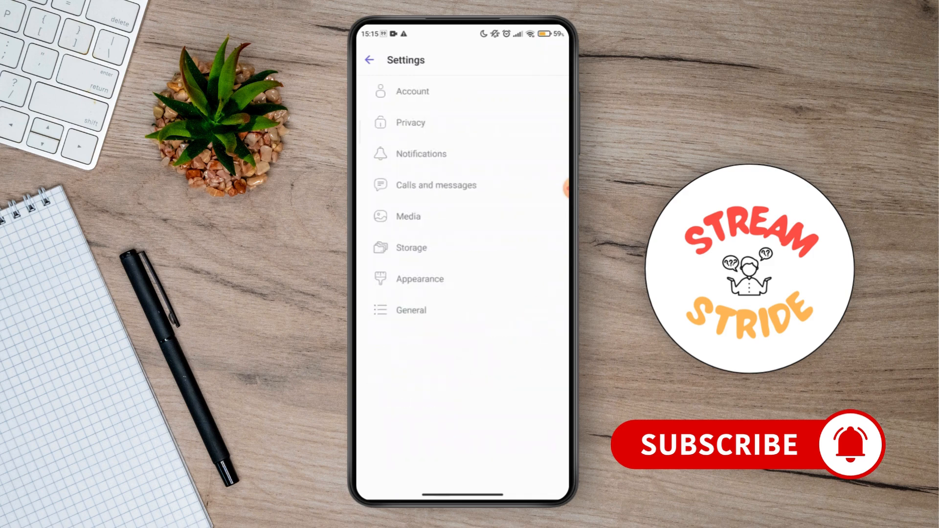
left_click(410, 123)
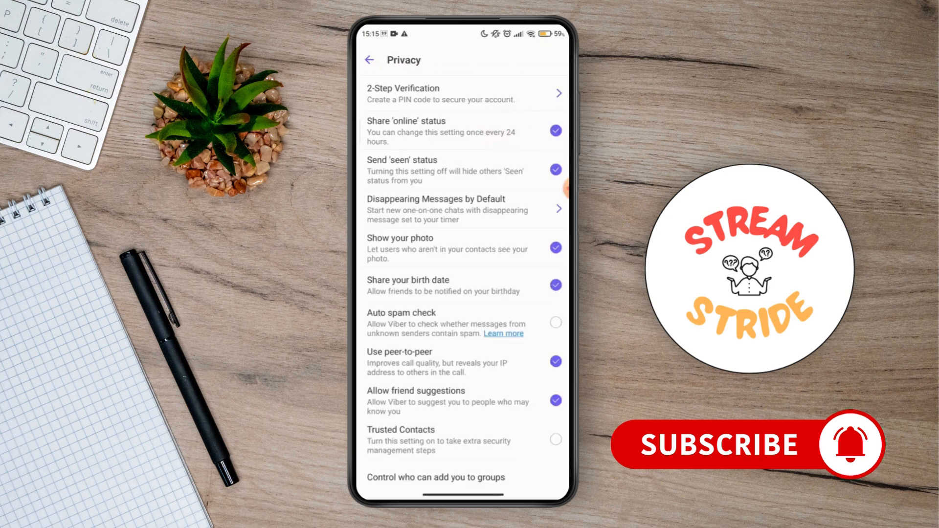
Return to More and open Manage folders.
left_click(369, 59)
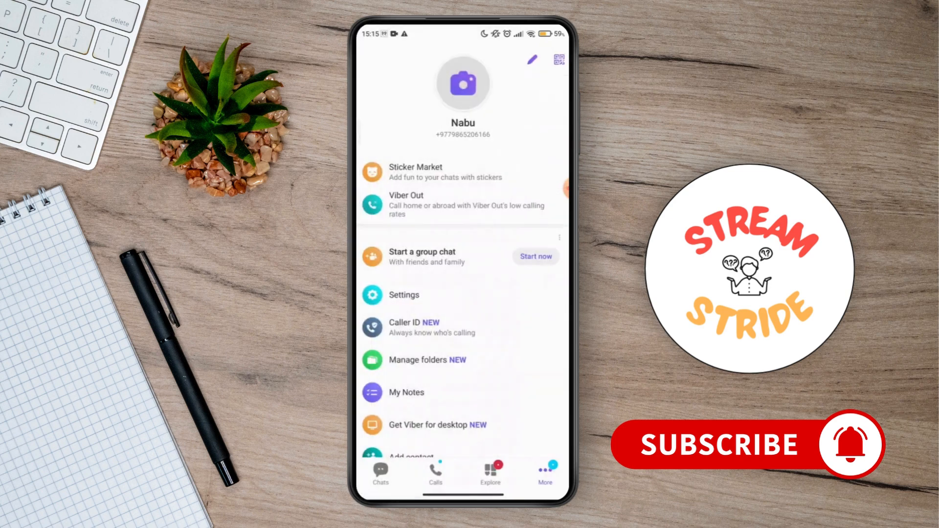
left_click(427, 360)
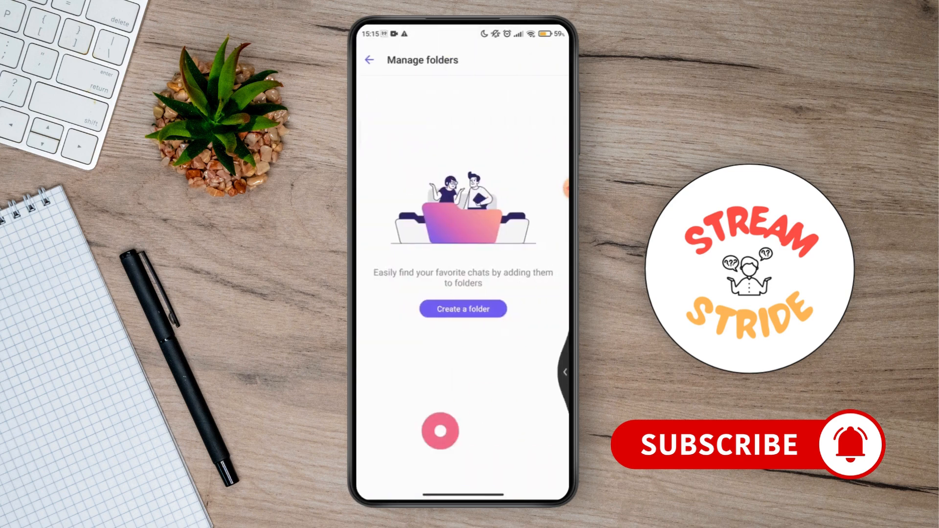